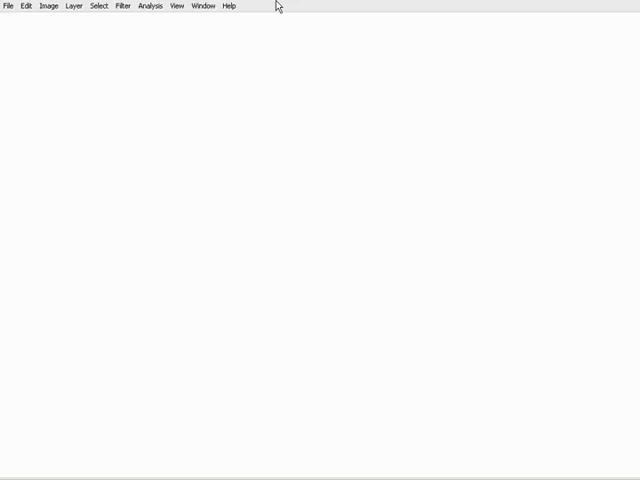
{"action": "mouse_move", "coordinate": [105, 294]}
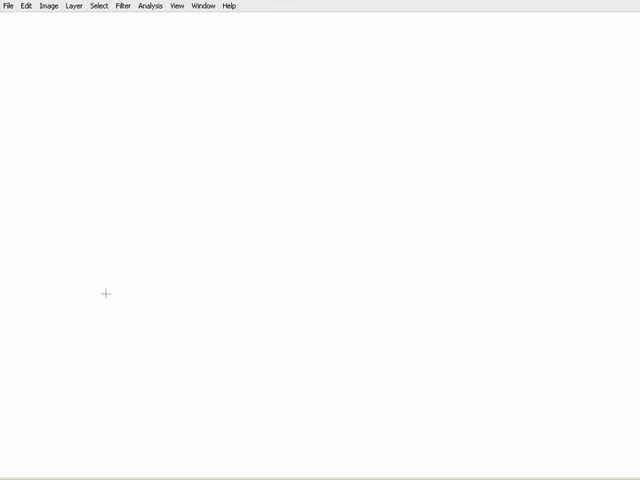
Brush-sketch a rectangle at the left of the canvas for the Photoshop box
{"action": "left_click_drag", "start_coordinate": [33, 193], "coordinate": [33, 290]}
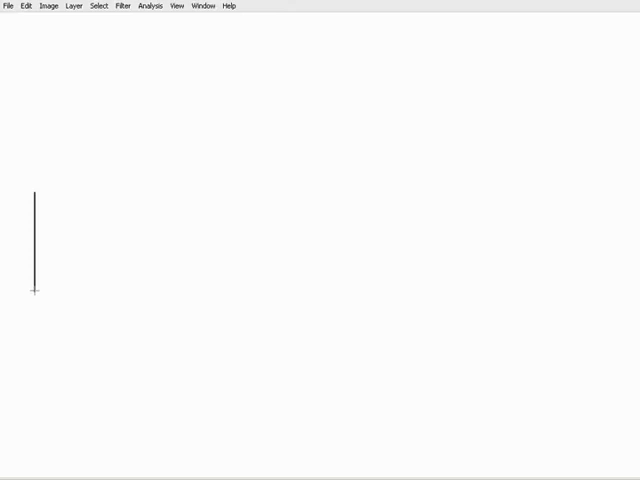
{"action": "left_click_drag", "start_coordinate": [34, 291], "coordinate": [120, 291]}
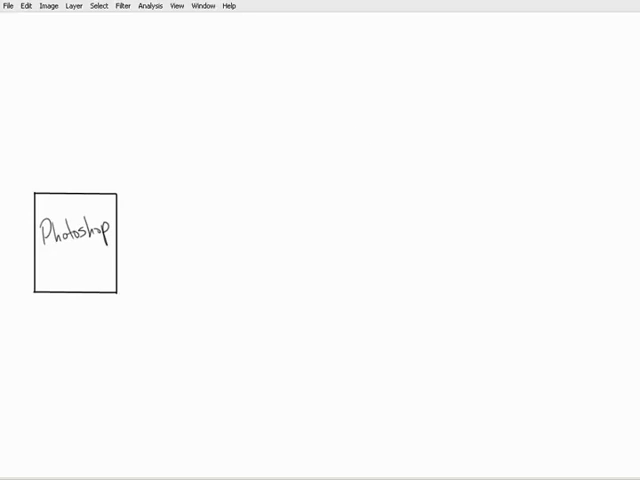
{"action": "mouse_move", "coordinate": [187, 128]}
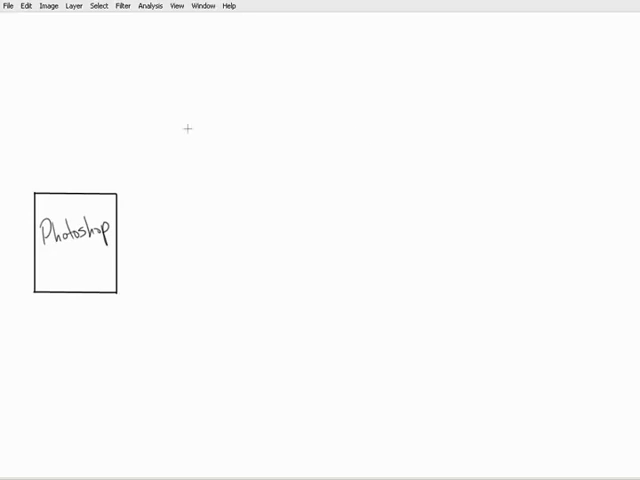
Sketch a second box at the upper right and handwrite 'Maya' in it
{"action": "left_click_drag", "start_coordinate": [177, 107], "coordinate": [177, 192]}
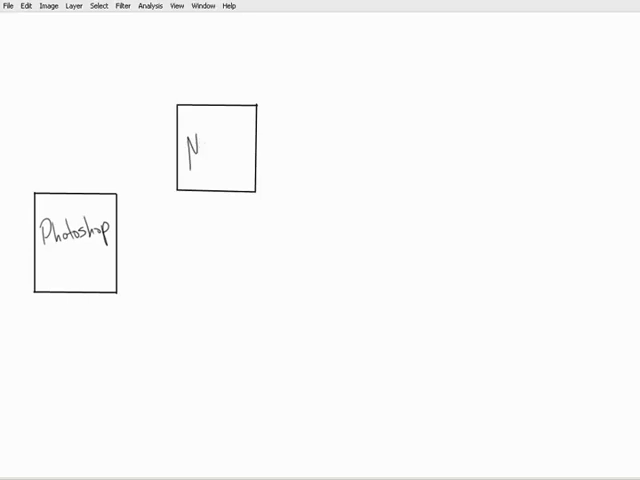
{"action": "type", "text": "Maya"}
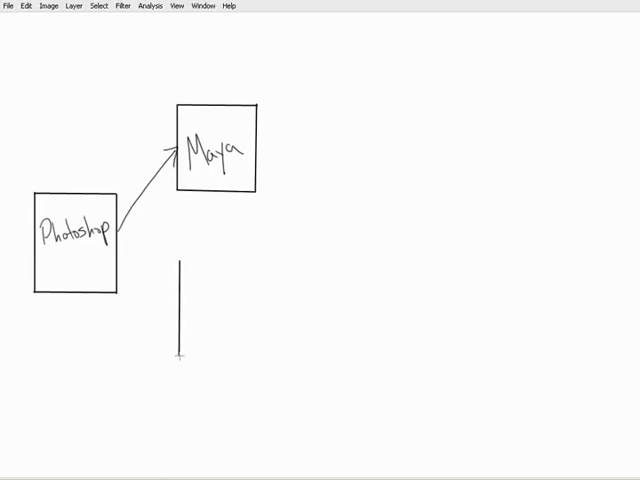
Outline the ZBrush box below Maya and draw two-way arrows linking Photoshop, Maya, ZBrush
{"action": "left_click_drag", "start_coordinate": [180, 355], "coordinate": [258, 315]}
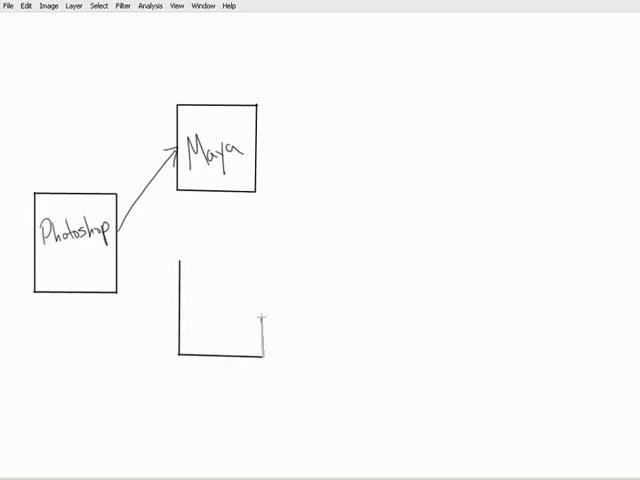
{"action": "left_click_drag", "start_coordinate": [262, 316], "coordinate": [178, 258]}
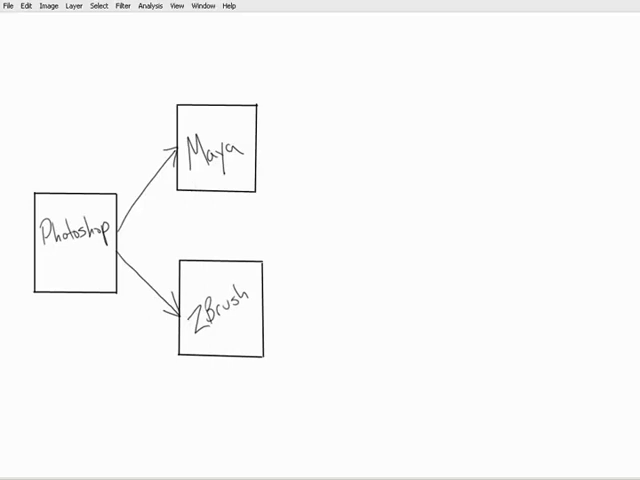
{"action": "left_click_drag", "start_coordinate": [197, 195], "coordinate": [197, 260]}
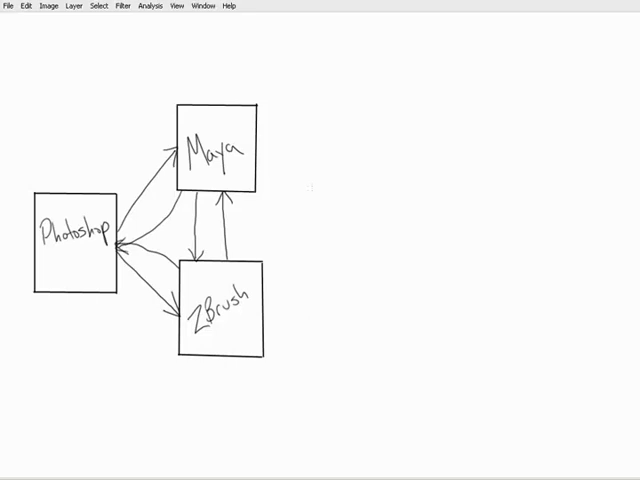
Sketch the After Effects box outline to the right of Maya and ZBrush
{"action": "left_click_drag", "start_coordinate": [303, 180], "coordinate": [303, 280]}
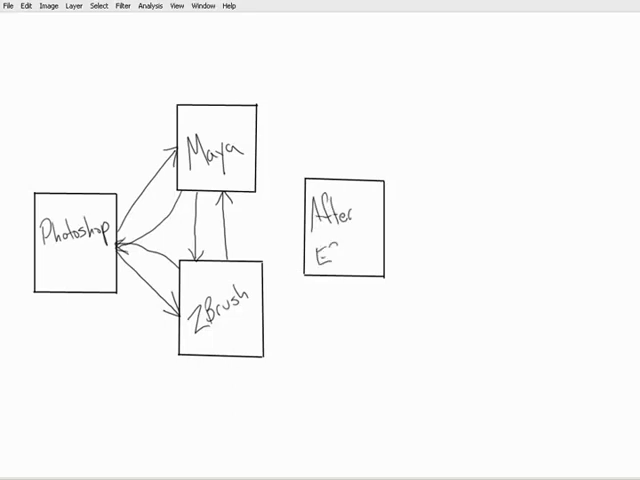
Write 'Effects', then arrow Maya into After Effects and arc an arrow from Photoshop over Maya
{"action": "type", "text": "Effects"}
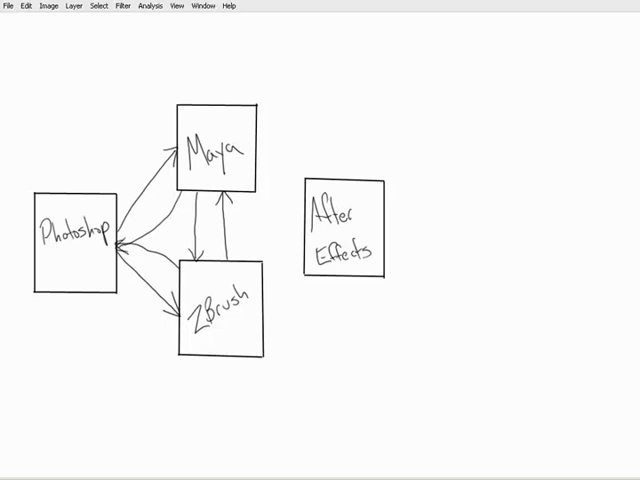
{"action": "left_click_drag", "start_coordinate": [255, 180], "coordinate": [300, 210]}
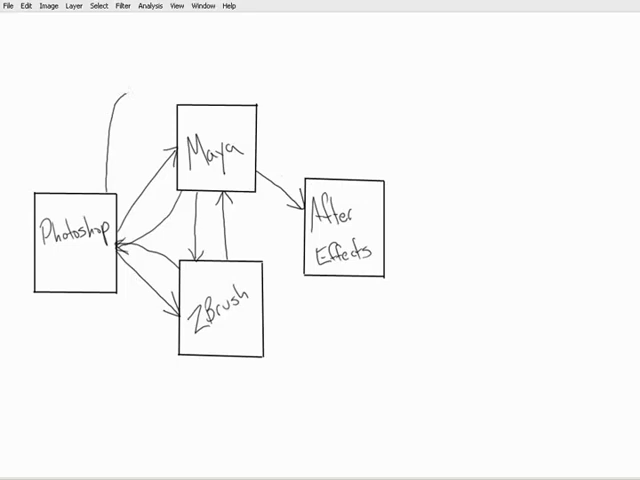
{"action": "left_click_drag", "start_coordinate": [125, 92], "coordinate": [315, 110]}
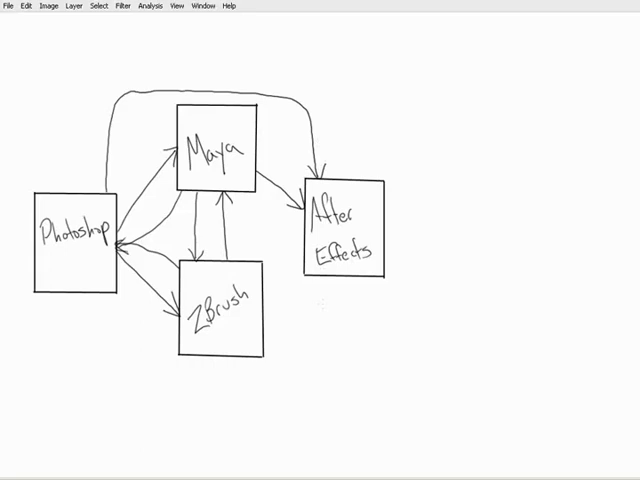
{"action": "mouse_move", "coordinate": [421, 181]}
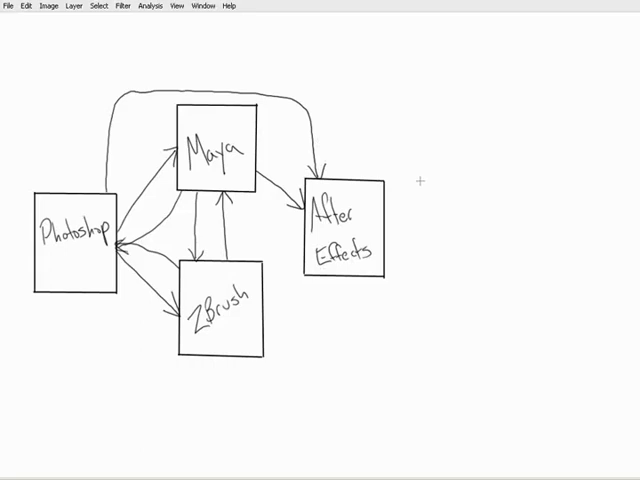
Draw a 'Premiere Pro' box, an arrow from After Effects, and a high arc from Photoshop
{"action": "left_click_drag", "start_coordinate": [423, 178], "coordinate": [450, 277]}
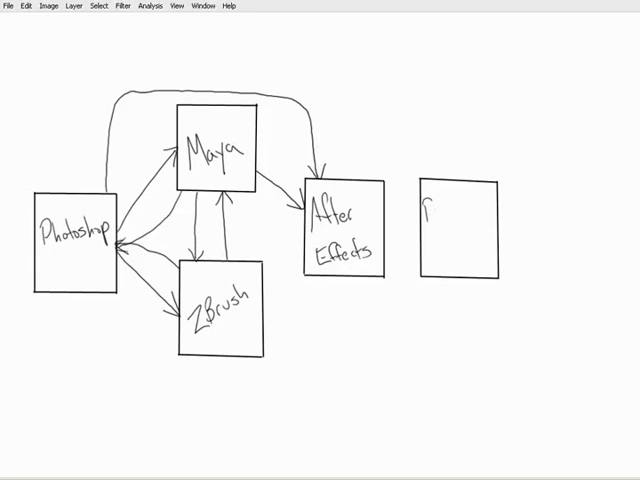
{"action": "type", "text": "Premiere"}
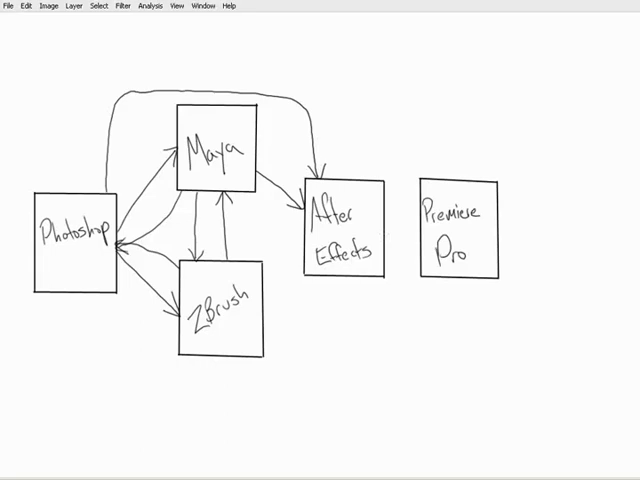
{"action": "left_click_drag", "start_coordinate": [388, 235], "coordinate": [412, 235]}
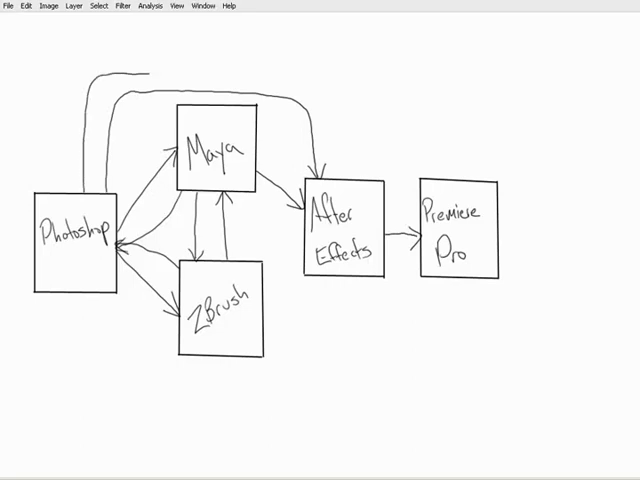
{"action": "left_click_drag", "start_coordinate": [150, 78], "coordinate": [428, 105]}
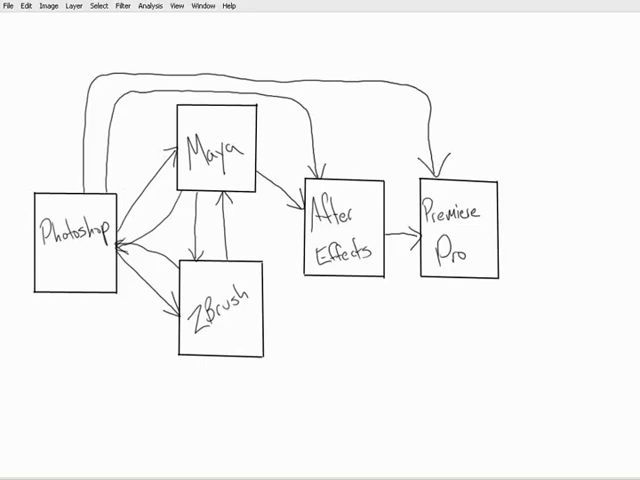
{"action": "mouse_move", "coordinate": [428, 347]}
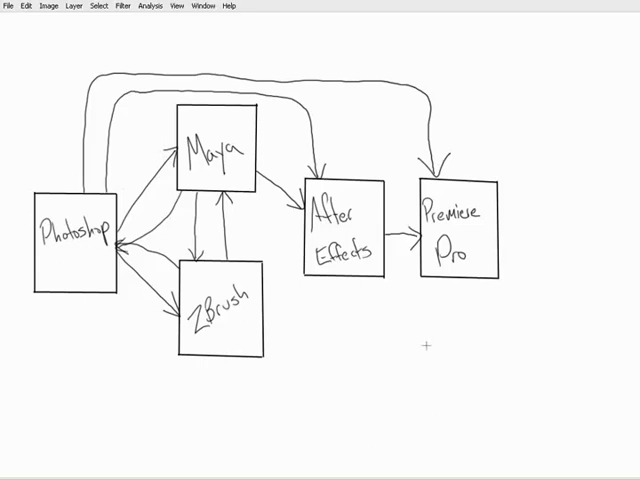
Draw a 'Soundbooth' box below Premiere Pro with an arrow up into it
{"action": "left_click_drag", "start_coordinate": [424, 343], "coordinate": [424, 436]}
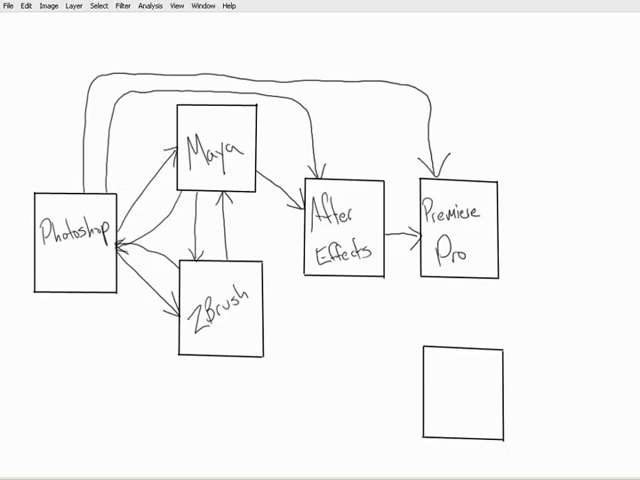
{"action": "type", "text": "Soundb"}
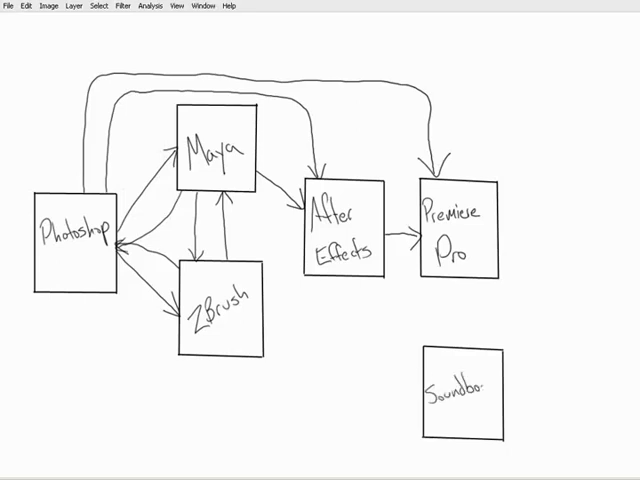
{"action": "type", "text": "oth"}
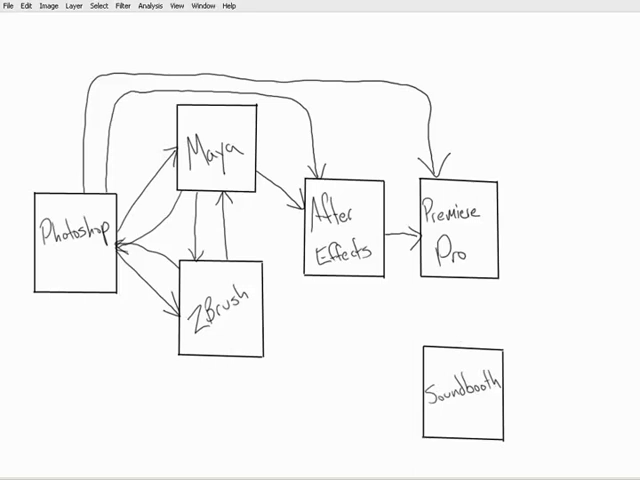
{"action": "left_click_drag", "start_coordinate": [460, 360], "coordinate": [460, 290]}
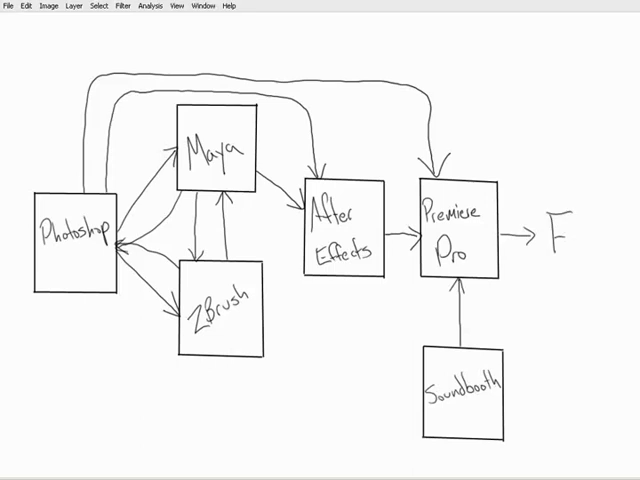
Handwrite 'Final Movie' after the arrow leaving Premiere Pro
{"action": "type", "text": "Final"}
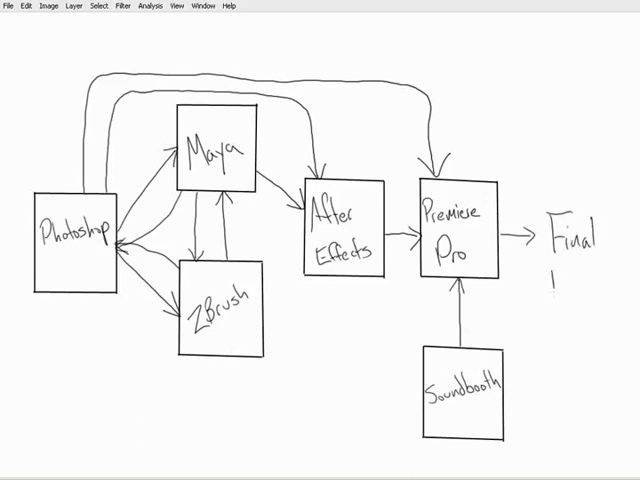
{"action": "type", "text": "Movie"}
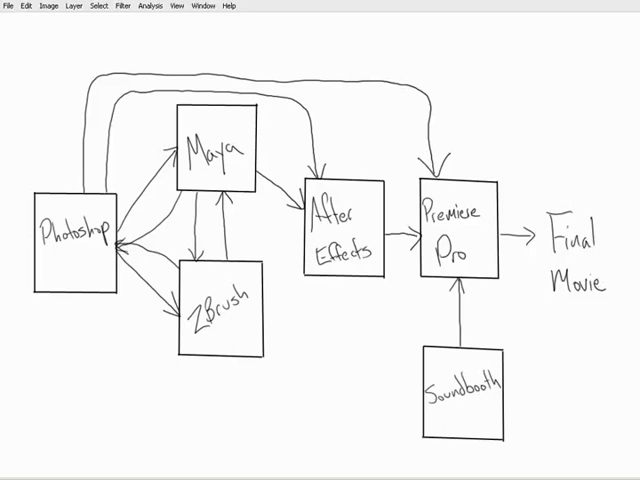
Write CS3 in the Adobe app boxes, 2008 in Maya and 3.1 in ZBrush
{"action": "type", "text": "CS"}
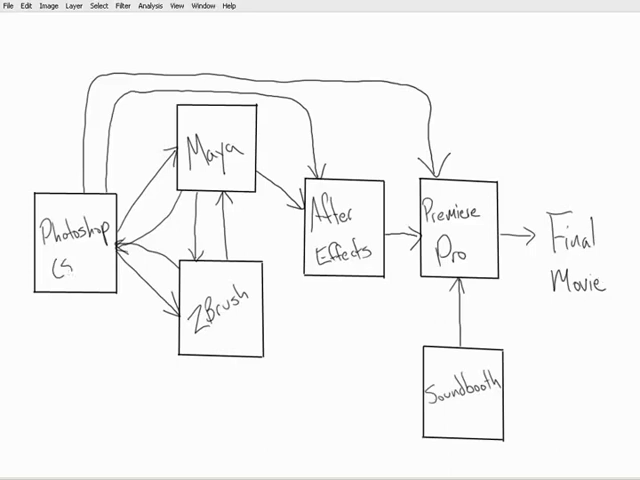
{"action": "type", "text": "3"}
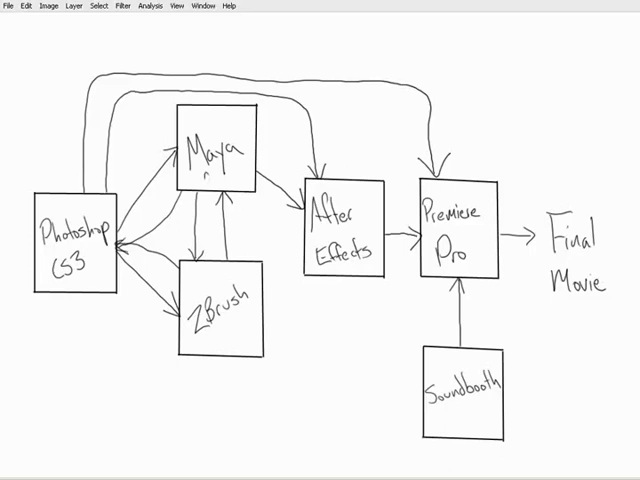
{"action": "type", "text": "2008"}
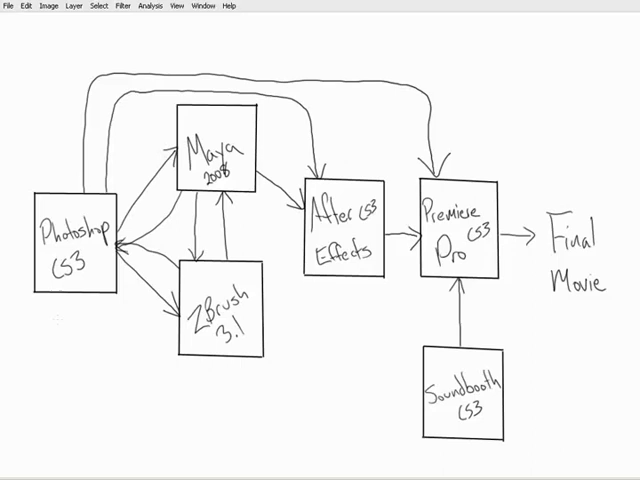
Handwrite Painter, GIMP, Draw under the Photoshop box and Mudbox under ZBrush
{"action": "type", "text": "Painter"}
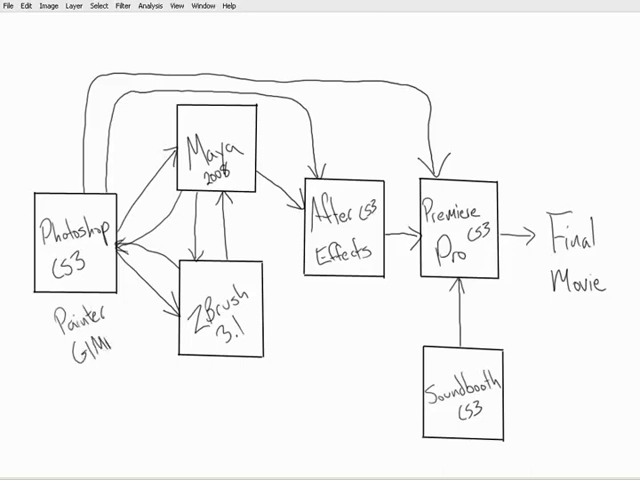
{"action": "type", "text": "Dri"}
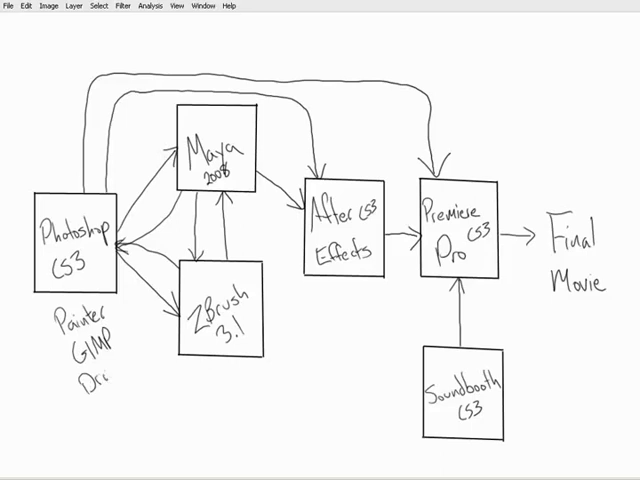
{"action": "type", "text": "raw"}
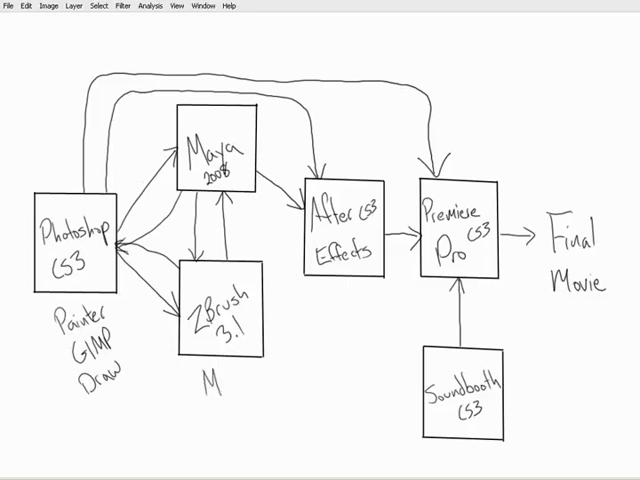
{"action": "type", "text": "Mudbox"}
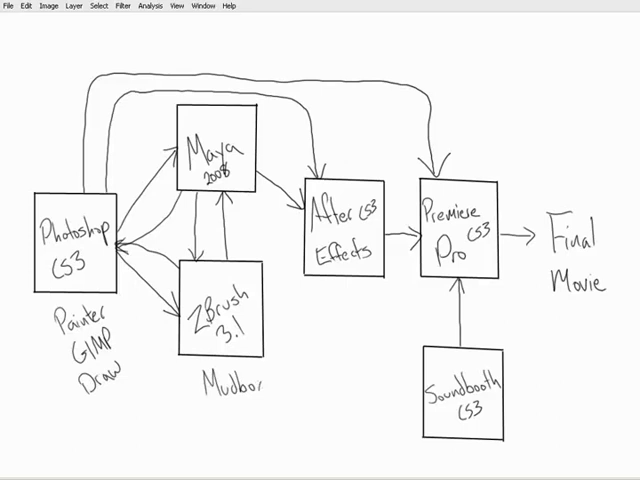